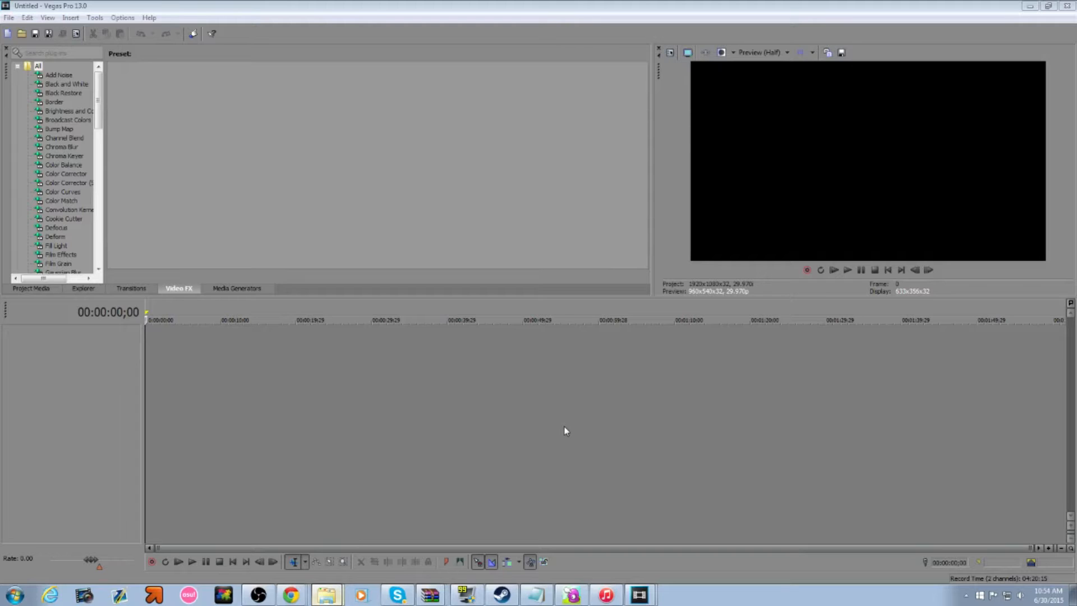
mouse_move(486, 382)
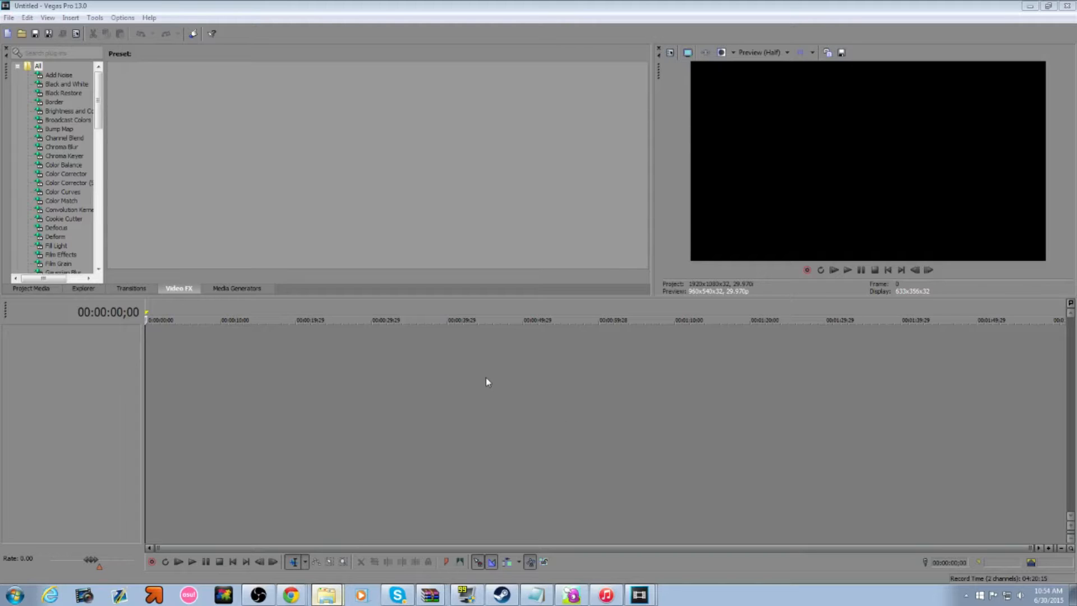
mouse_move(403, 267)
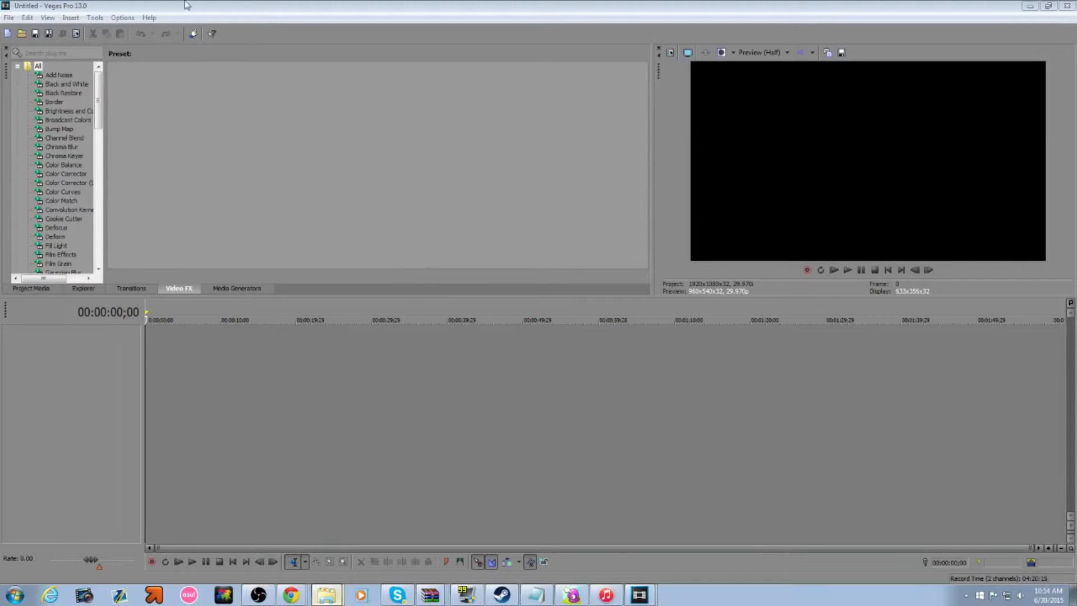
mouse_move(324, 569)
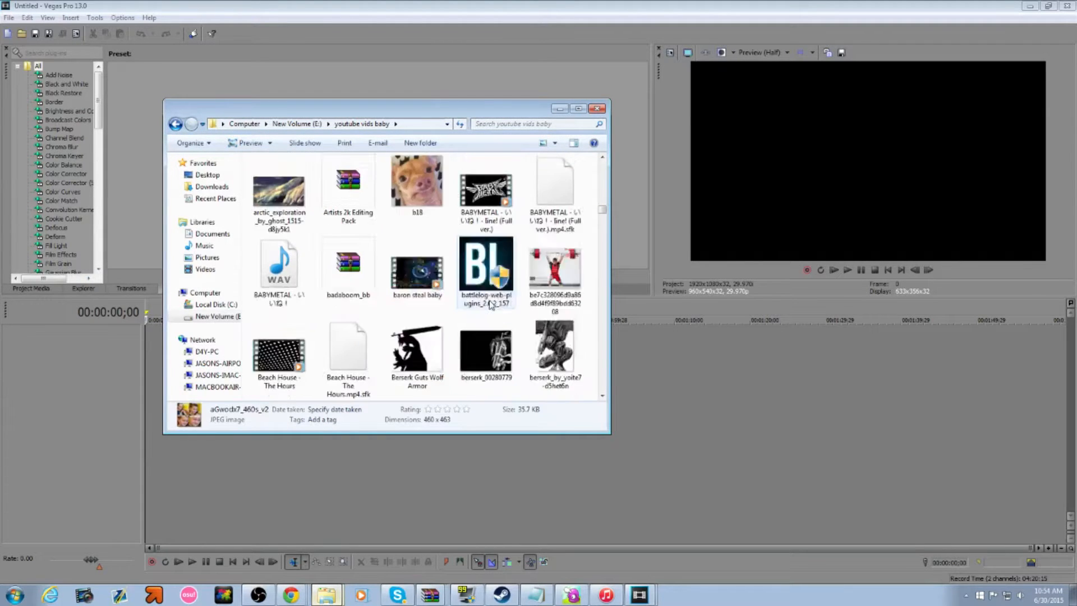
Step: Scroll through the youtube vids baby folder to find and open the gameplay video
scroll(down, 3)
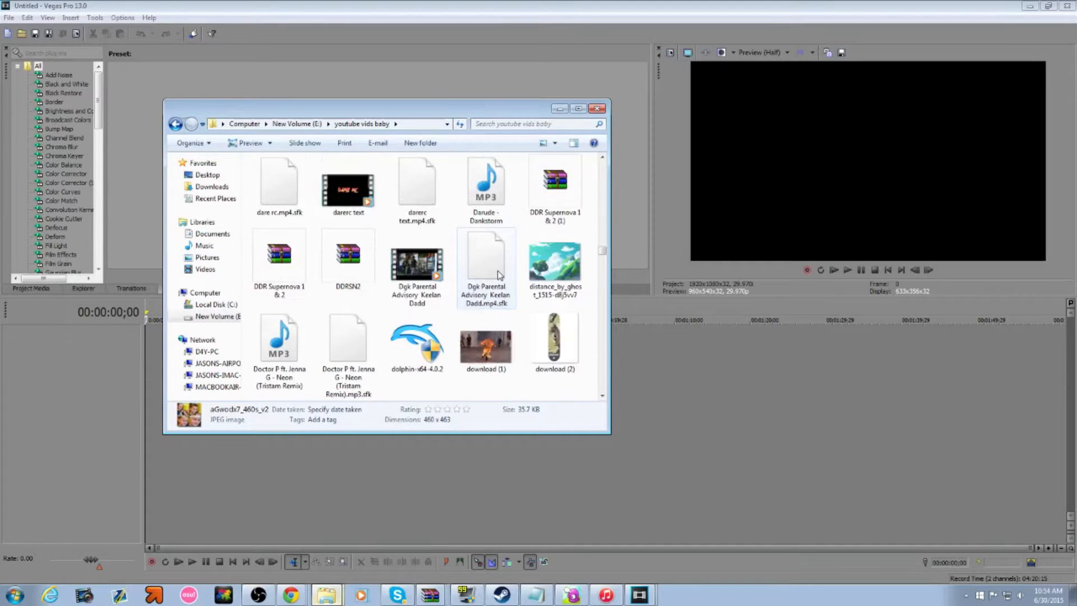
scroll(down, 3)
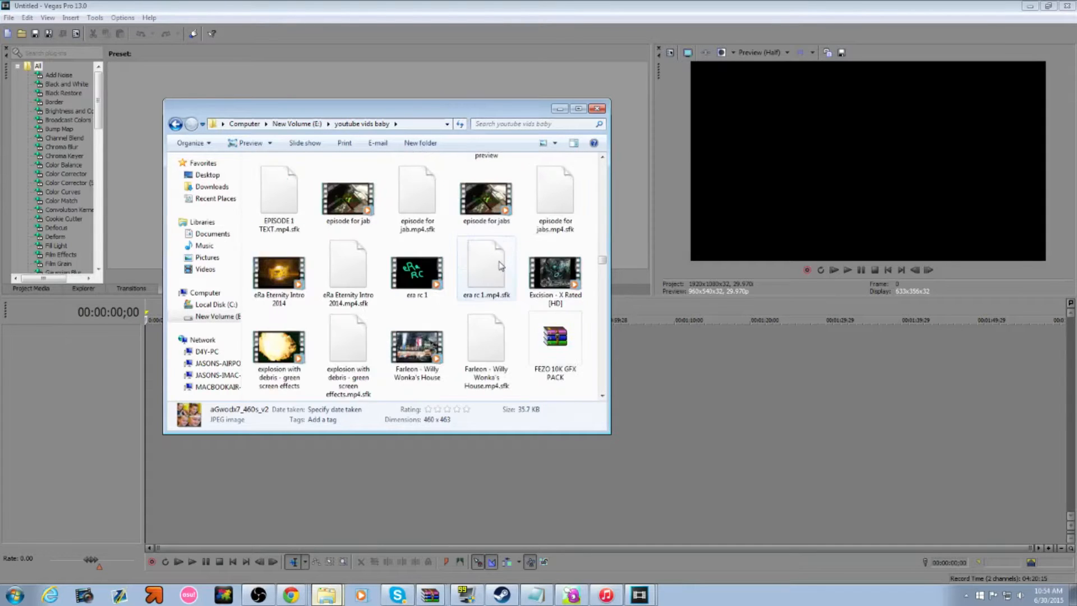
scroll(down, 3)
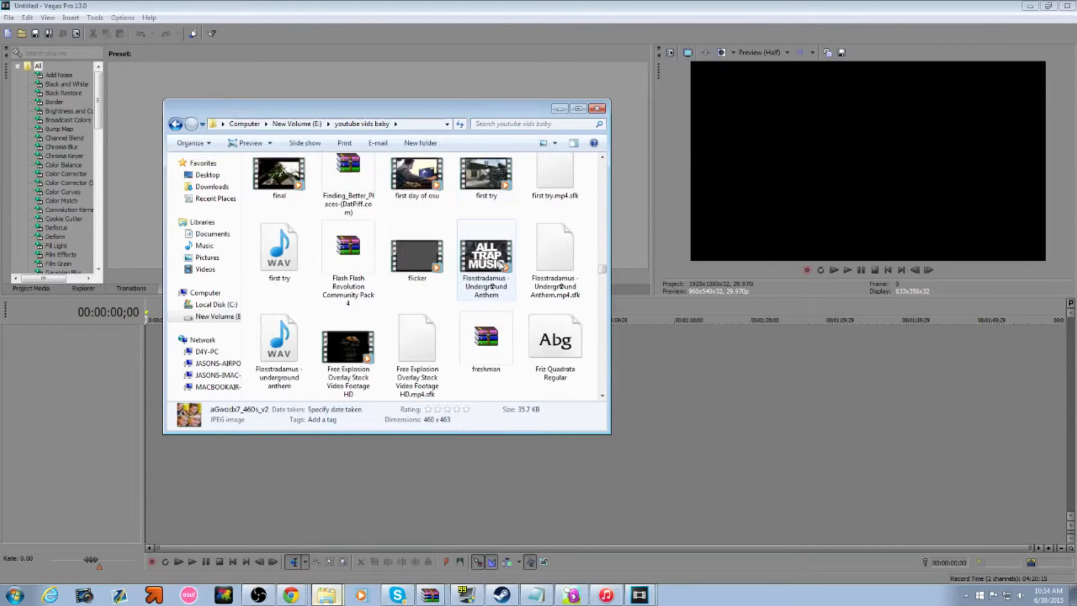
scroll(down, 3)
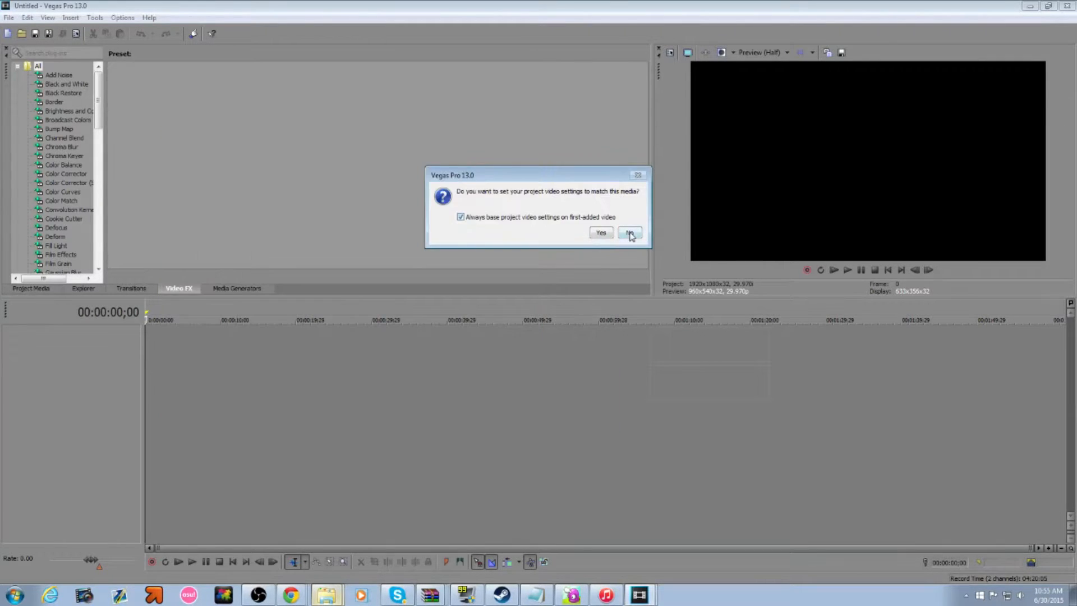
Step: Decline matching project settings, then review and confirm the clip's event properties
click(628, 233)
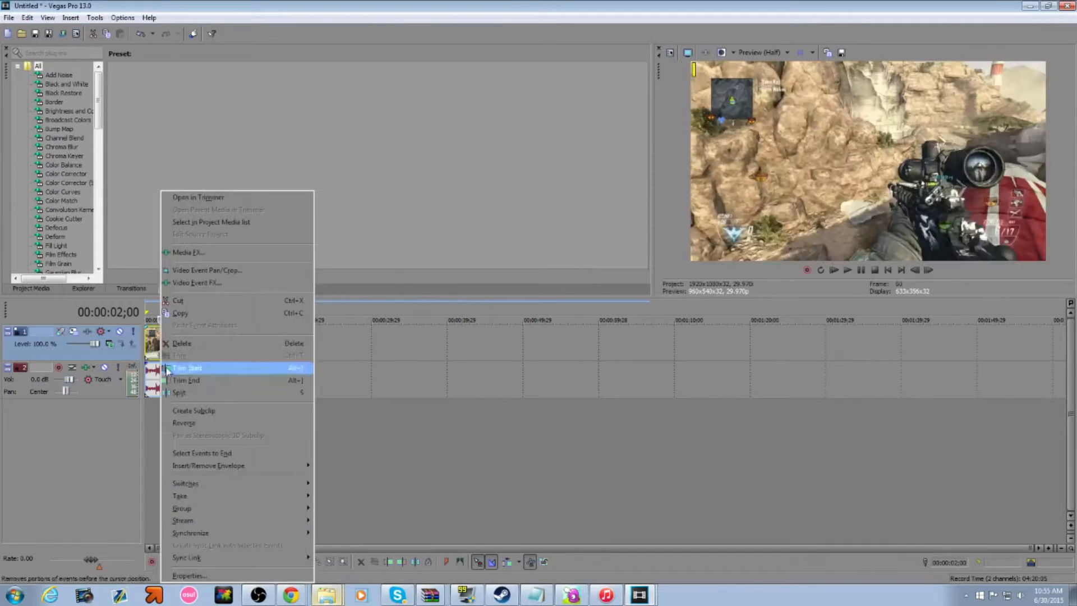
click(190, 575)
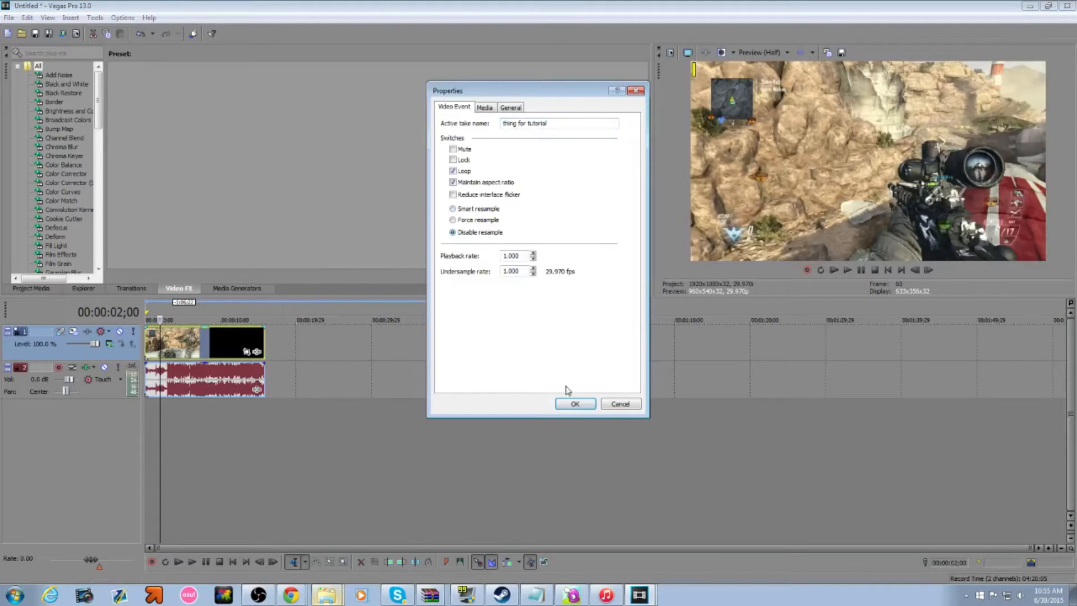
click(575, 404)
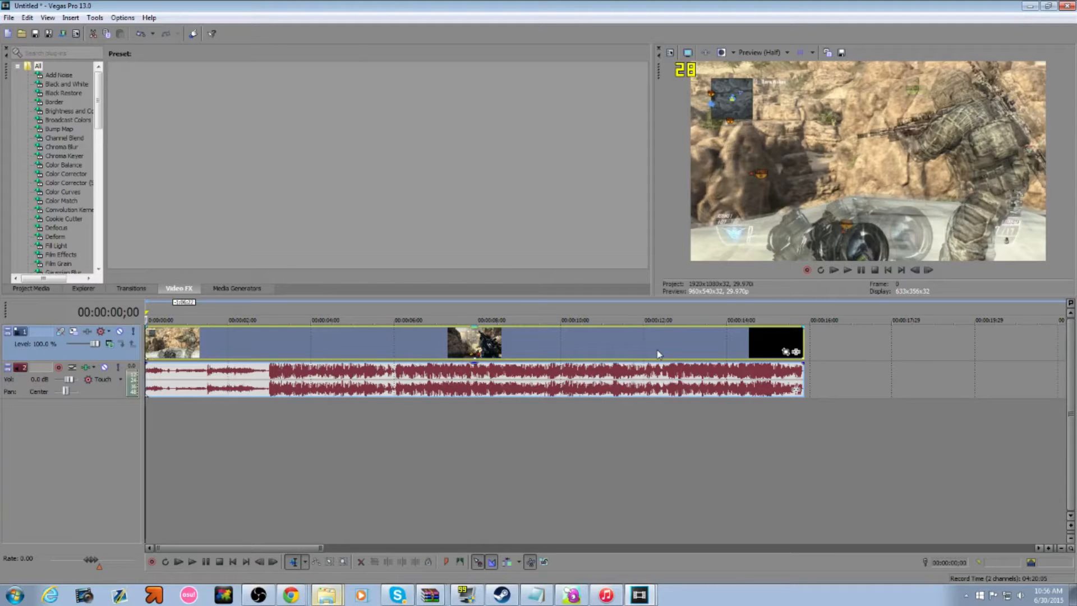
Step: Play the gameplay clip from its start in the preview window
click(178, 321)
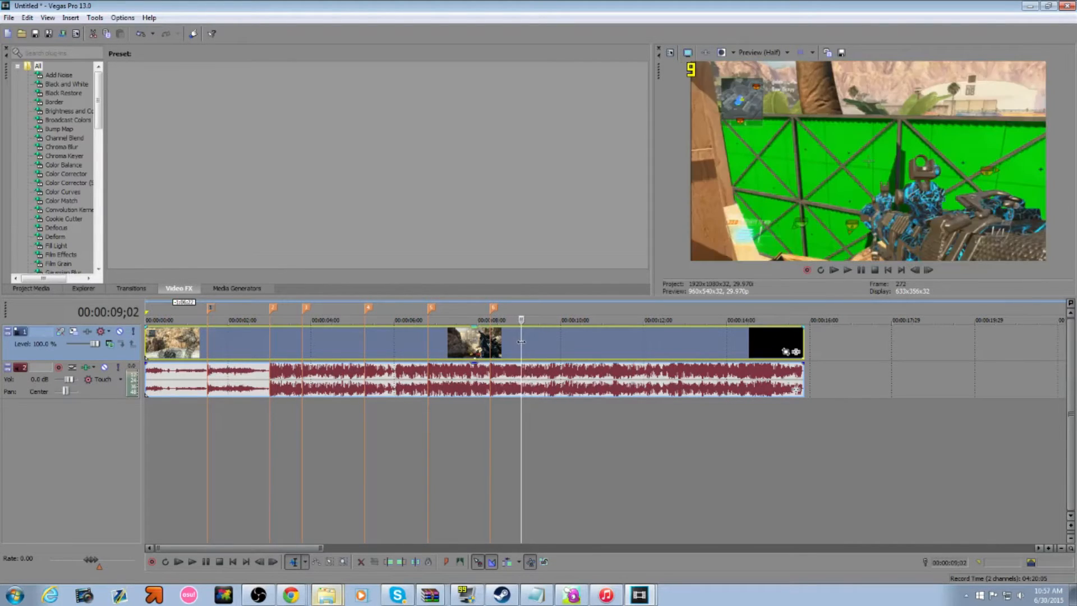
Step: Drop beat markers 1 through 6 while the clip plays
click(191, 561)
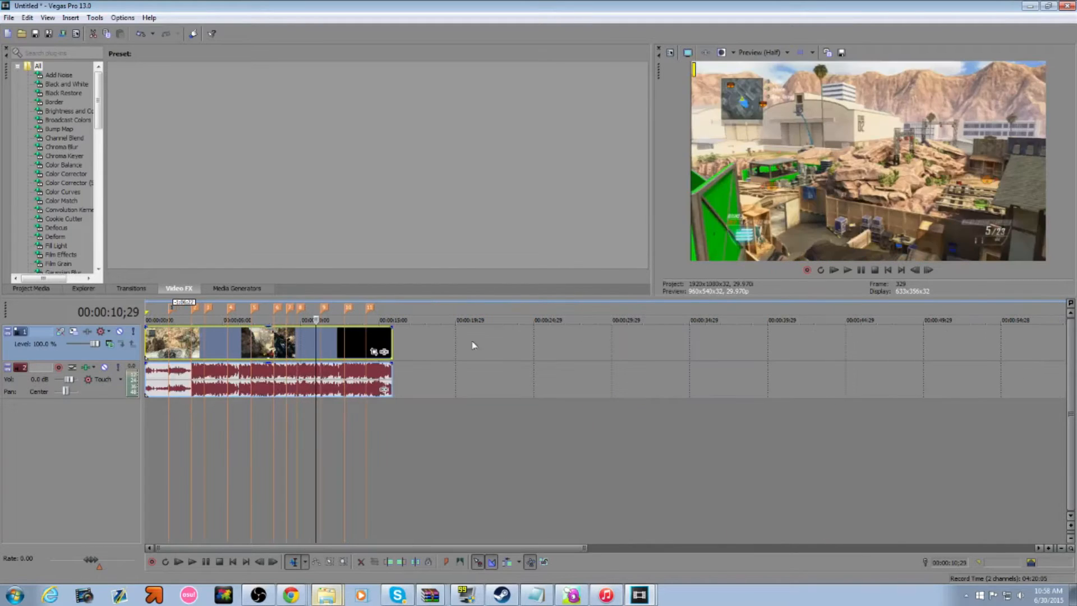
Step: Add beat markers up to 11 across the rest of the clip
click(232, 561)
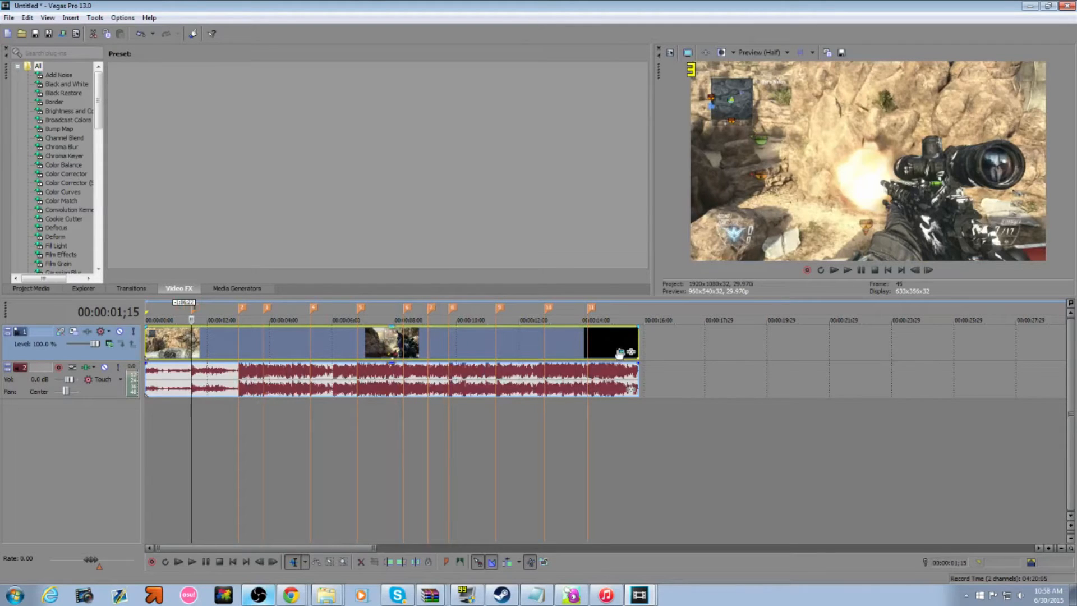
click(621, 352)
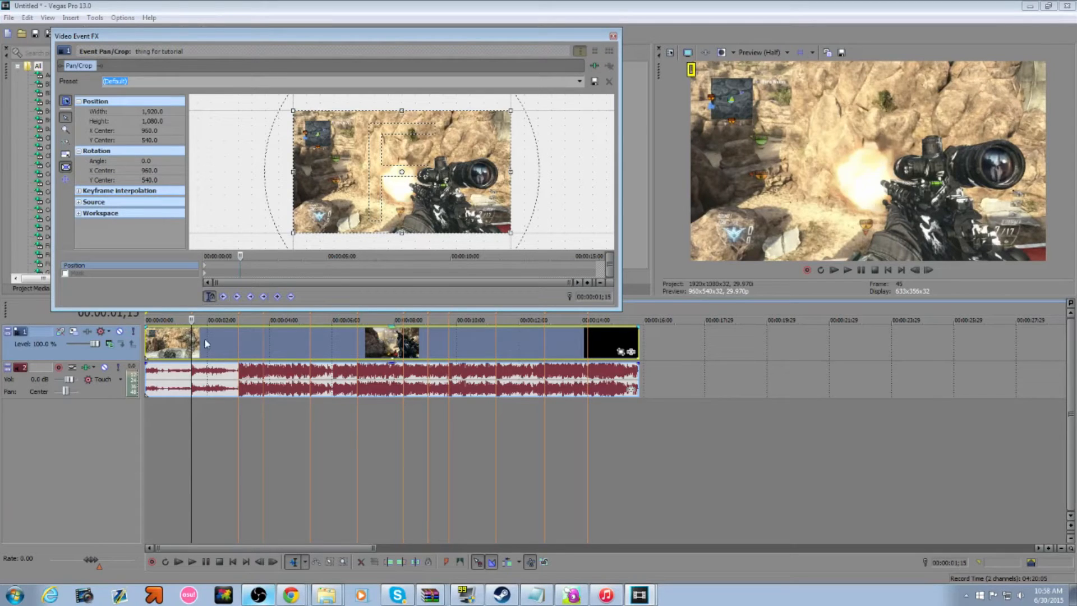
mouse_move(204, 344)
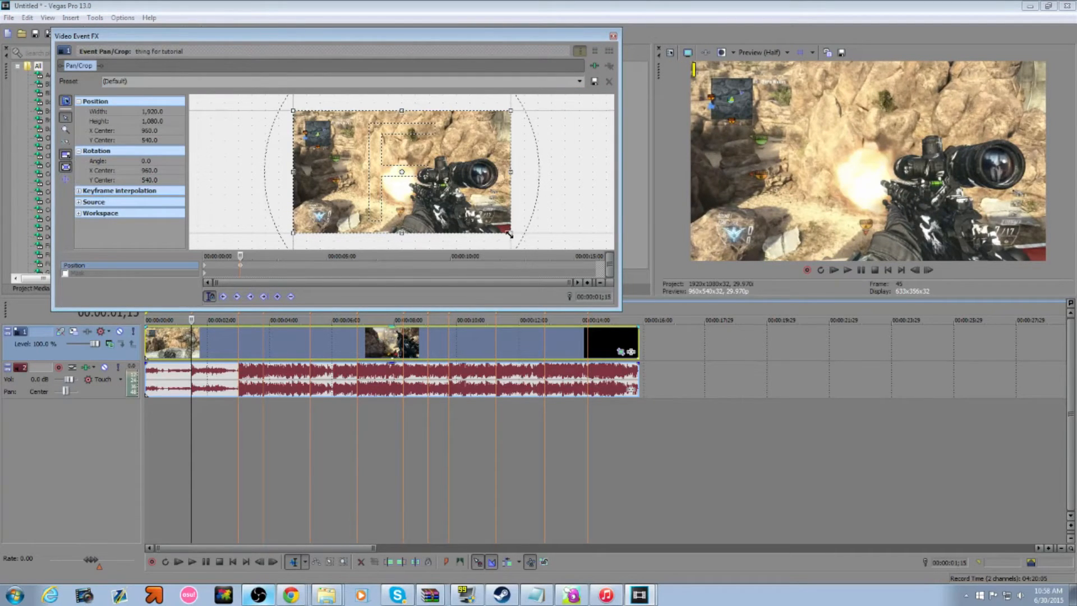
Step: Shrink the Pan/Crop frame to about 1836×1033 for the first zoom keyframe
drag(510, 233, 502, 229)
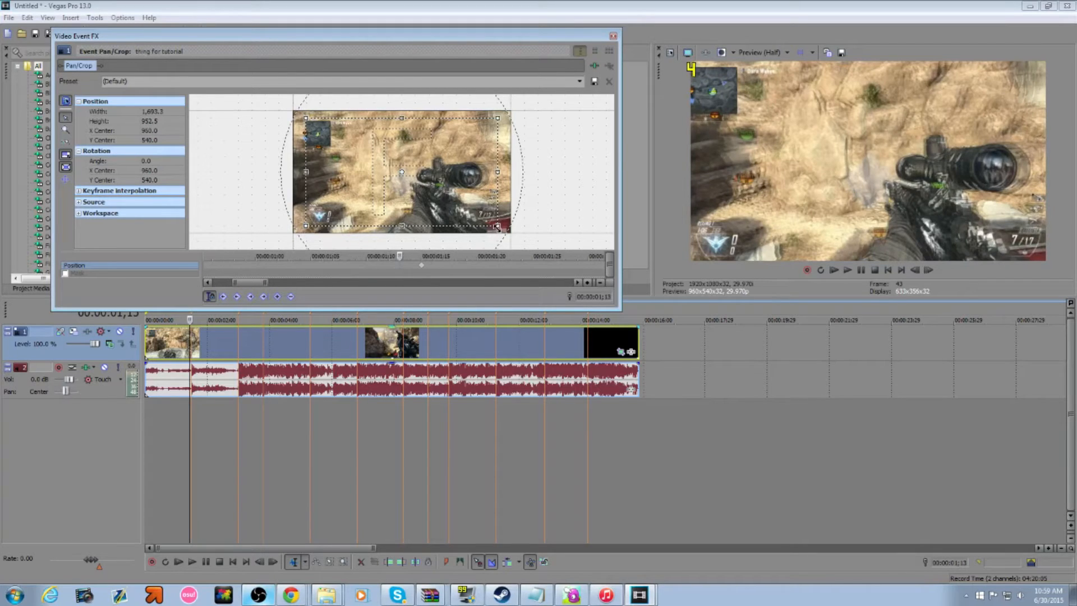
drag(496, 227, 507, 230)
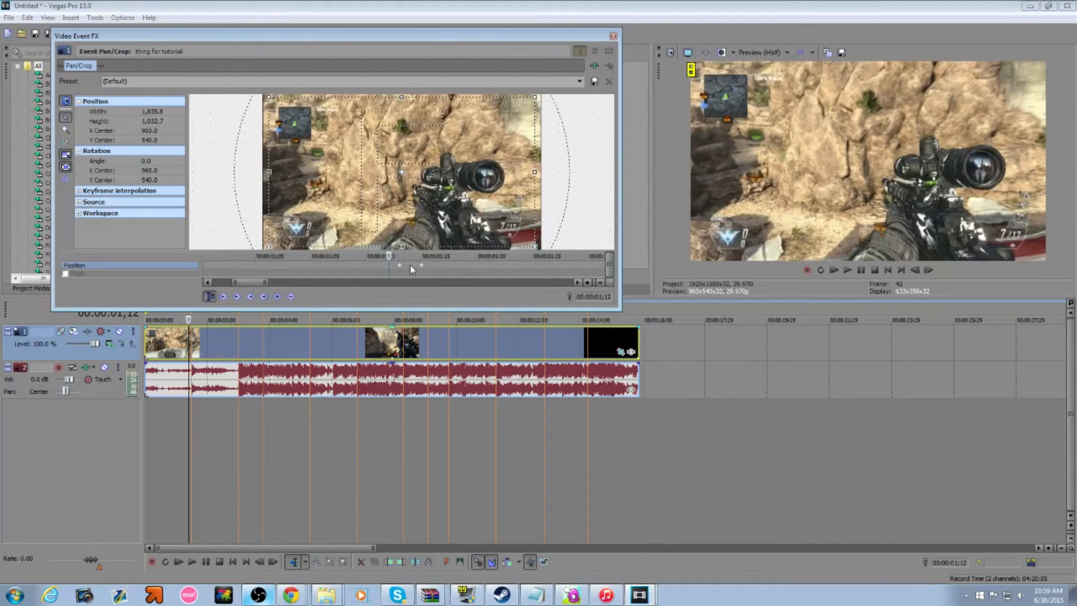
Step: Copy the pump keyframes and paste them at the following markers, up to about nine seconds
right_click(400, 267)
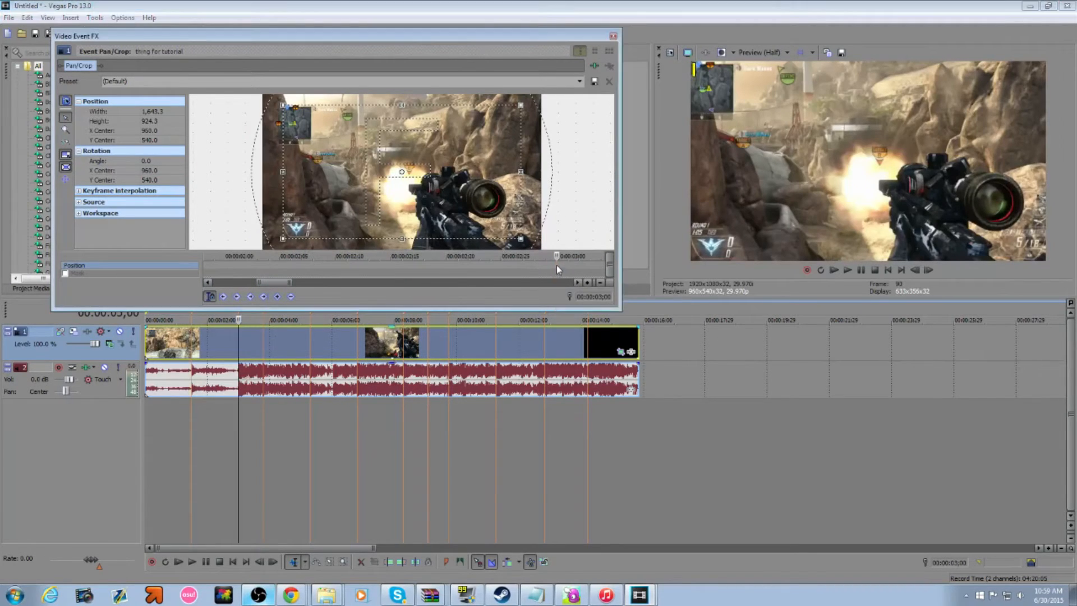
drag(524, 110, 542, 98)
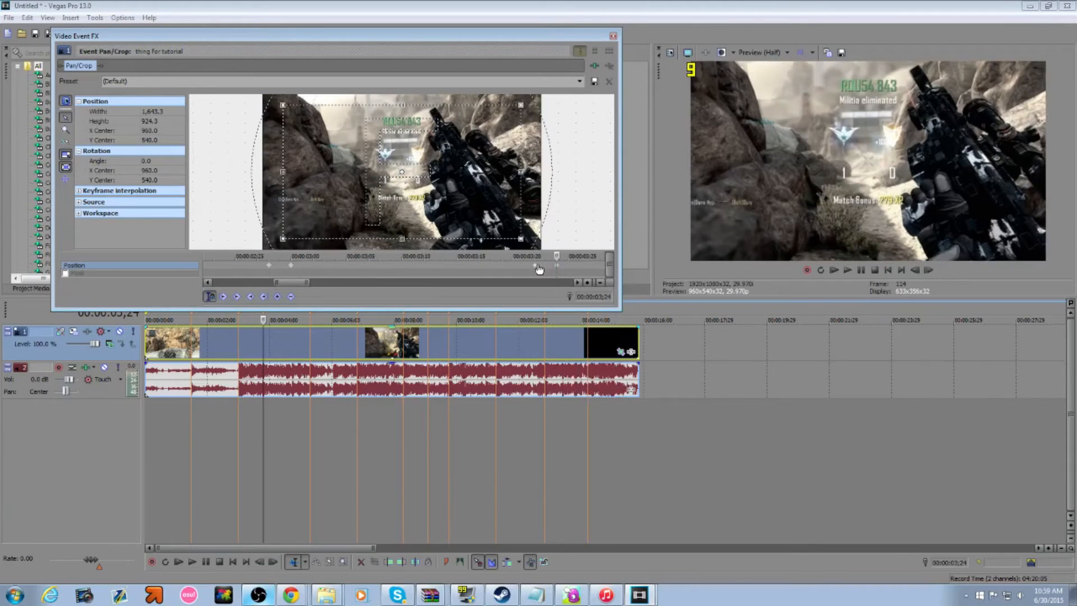
drag(521, 241, 536, 246)
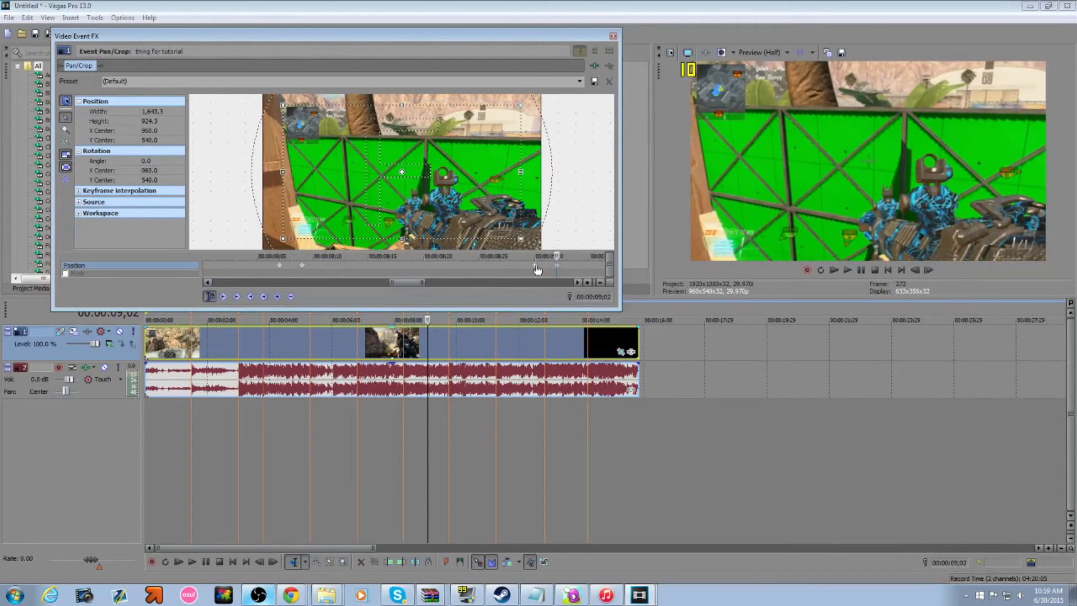
right_click(557, 268)
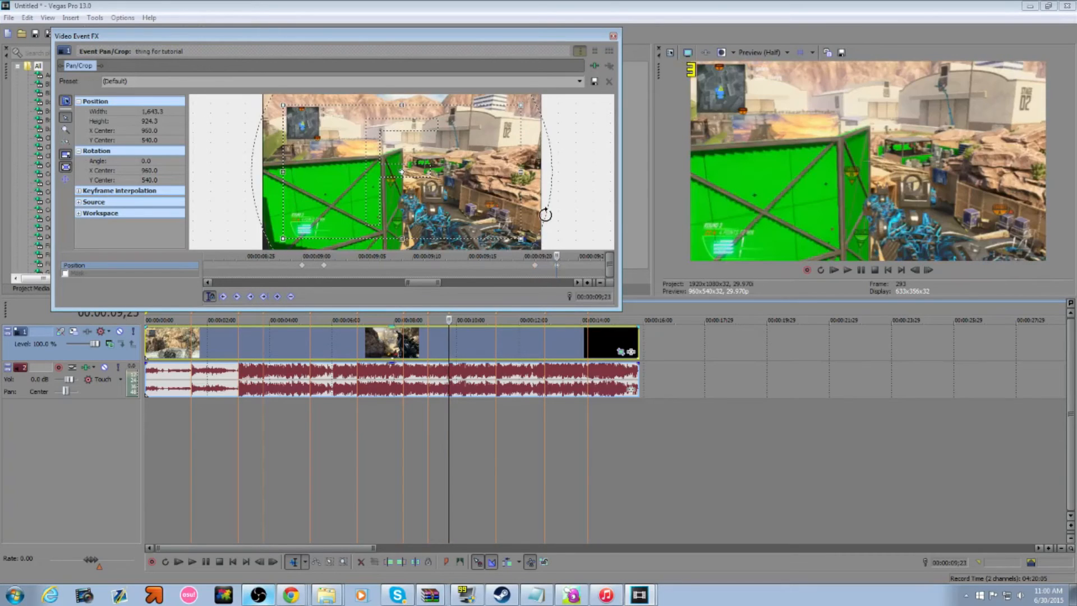
Step: Paste the copied pump keyframes at the last remaining marker
drag(545, 211, 545, 221)
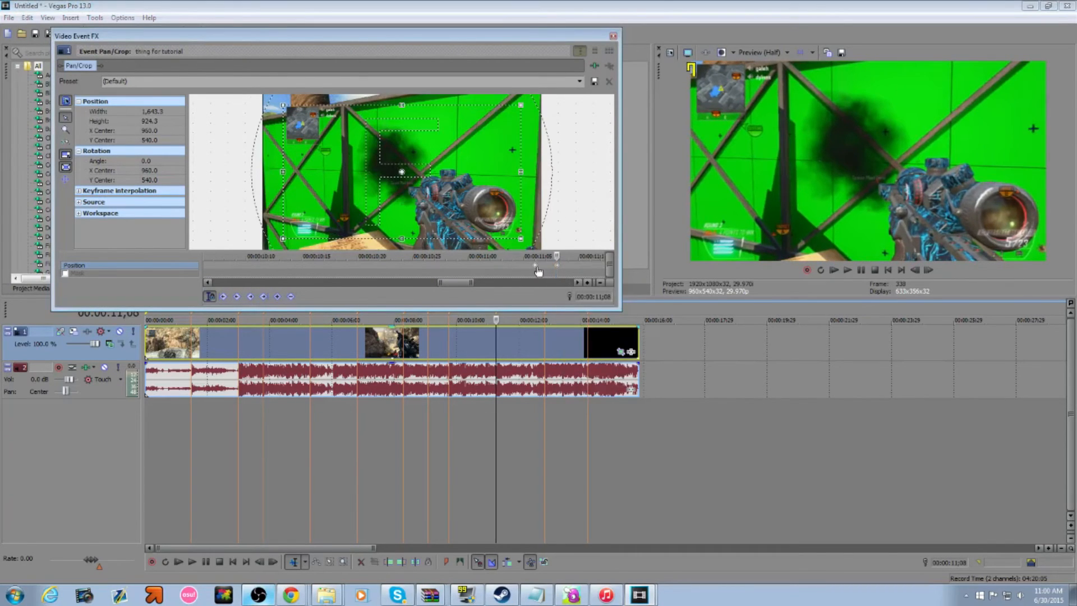
right_click(539, 270)
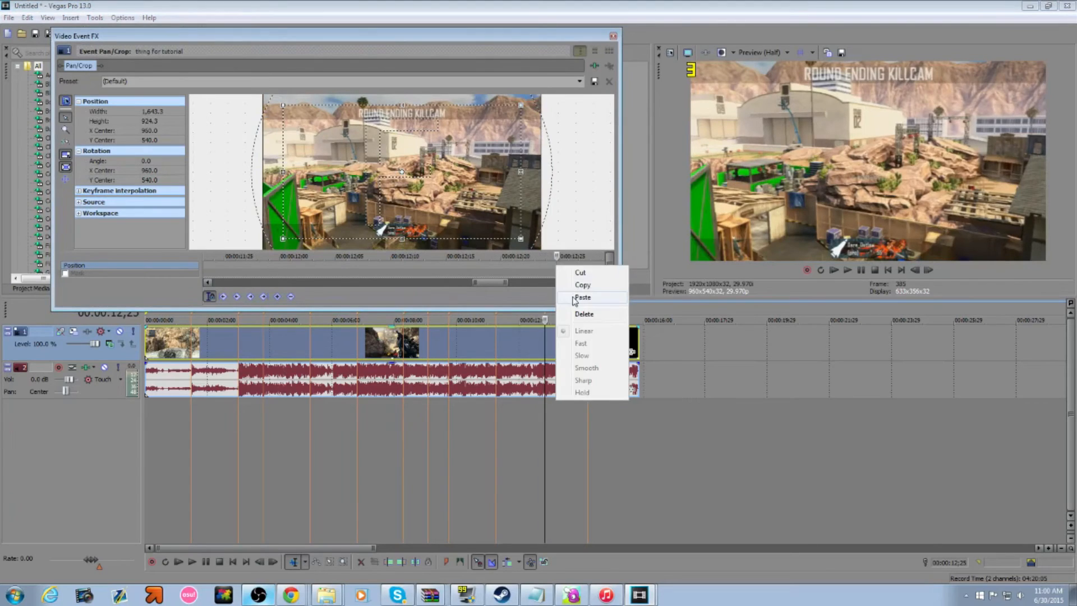
click(582, 296)
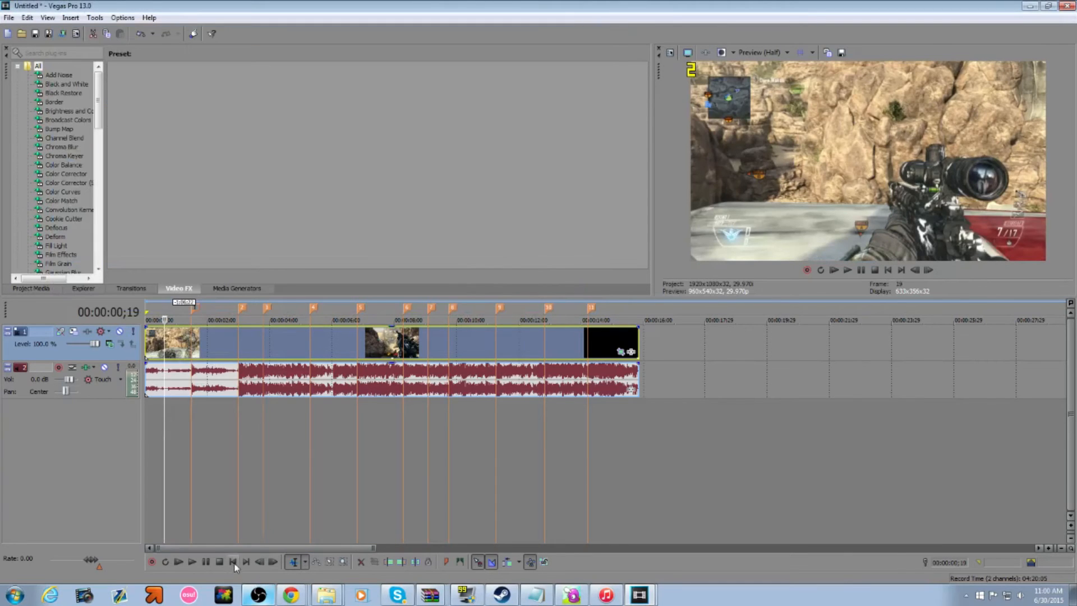
Step: Play the project, then replay from around eight seconds to check the pumps
click(192, 561)
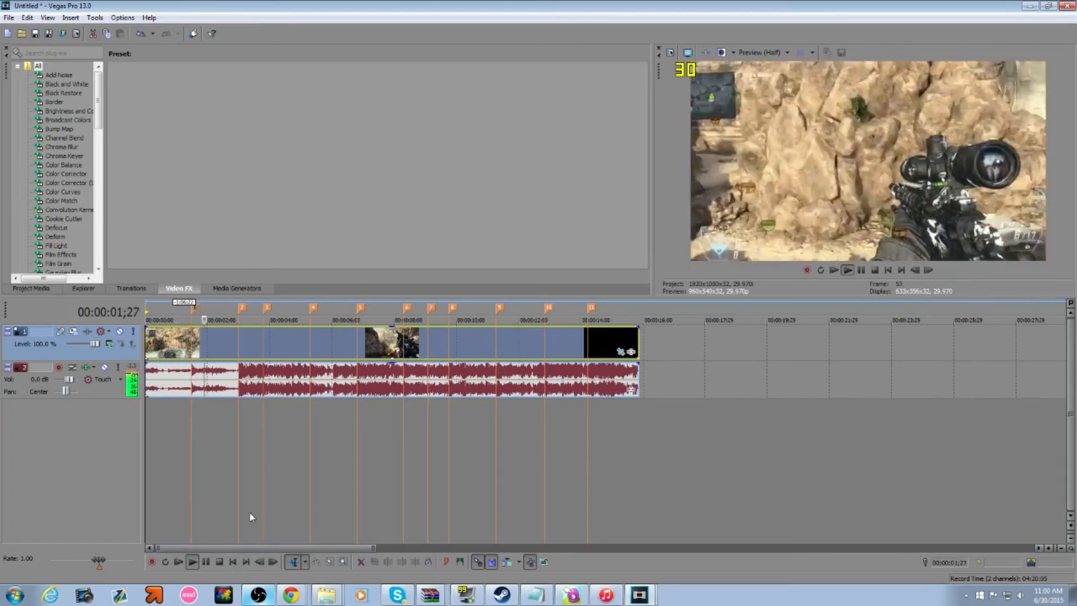
click(193, 561)
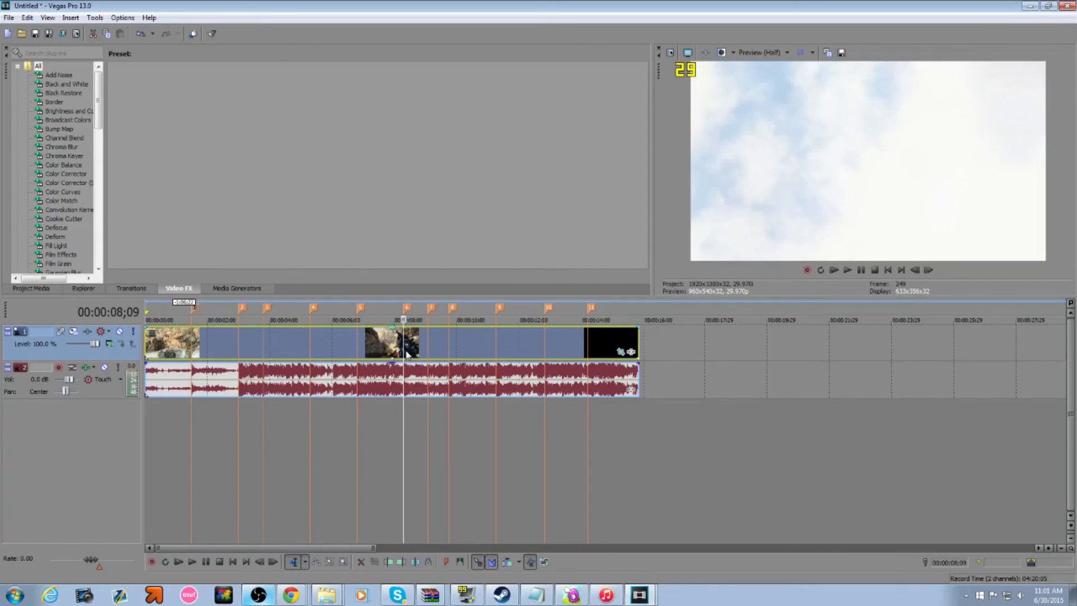
click(193, 561)
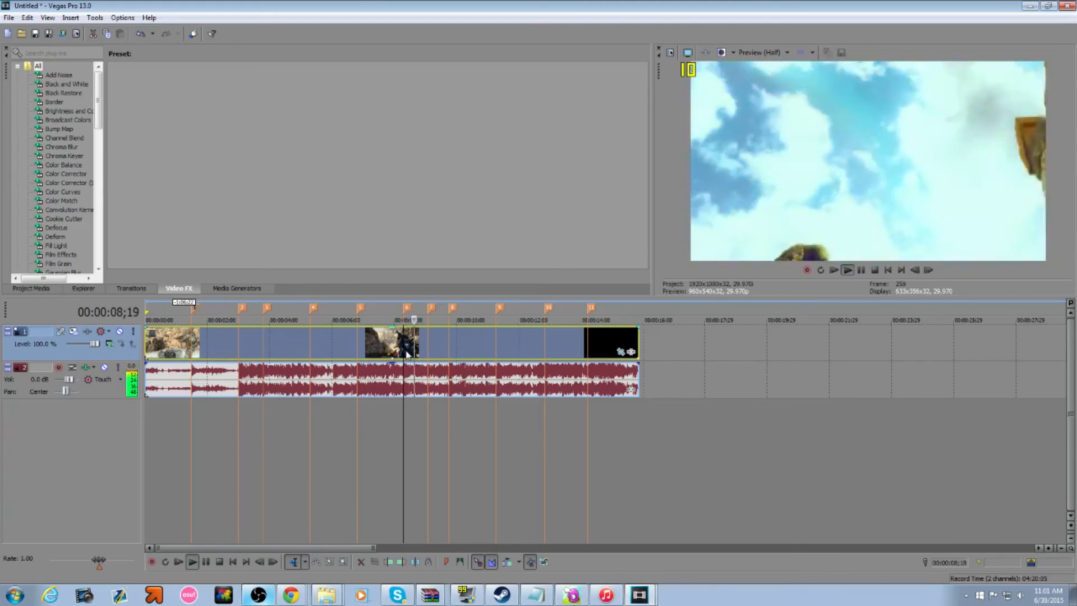